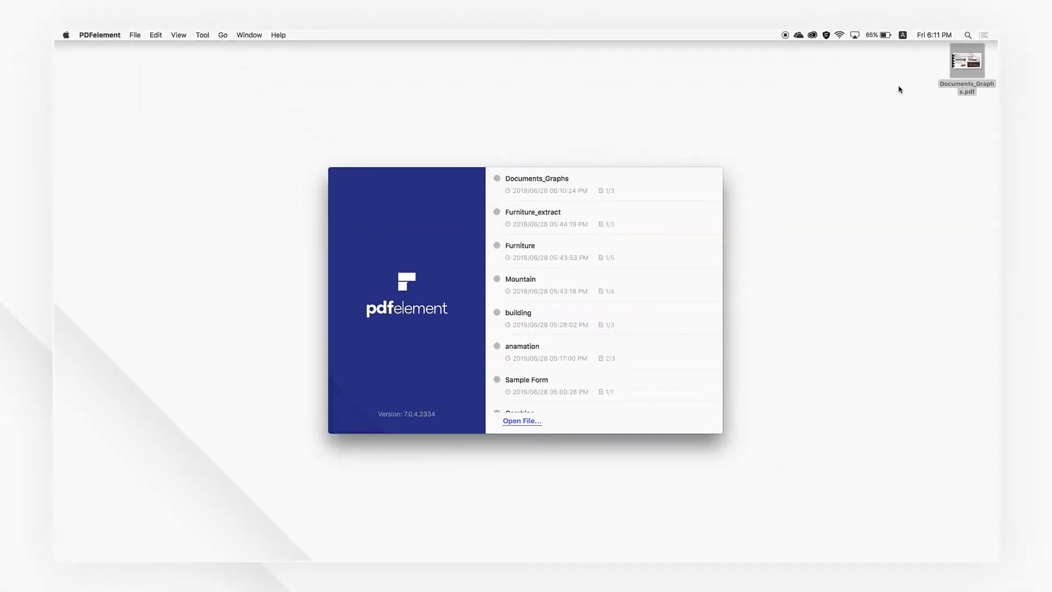
# Step: Open Documents_Graphs.pdf from the welcome screen's recent files list
pyautogui.click(537, 185)
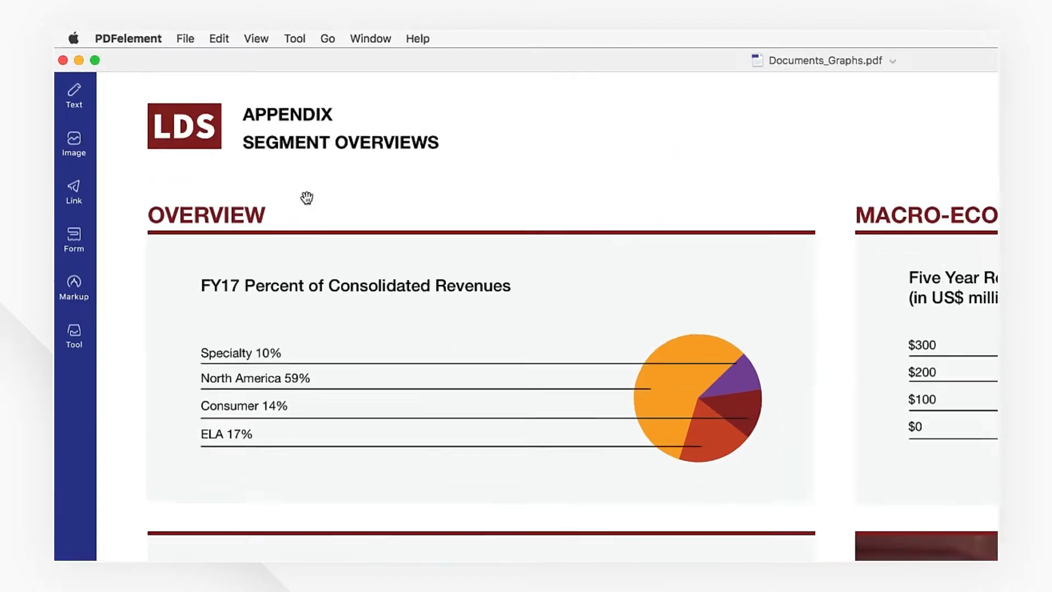
# Step: Start a PNG image export from the File menu, cancel it, and reach the PDF Converter
pyautogui.click(184, 38)
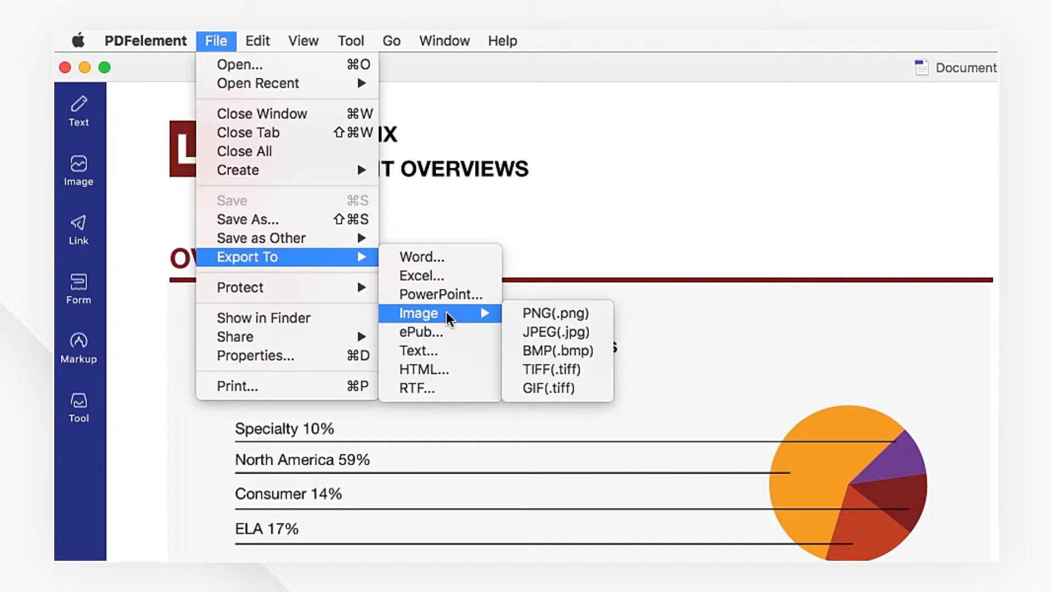
pyautogui.click(554, 313)
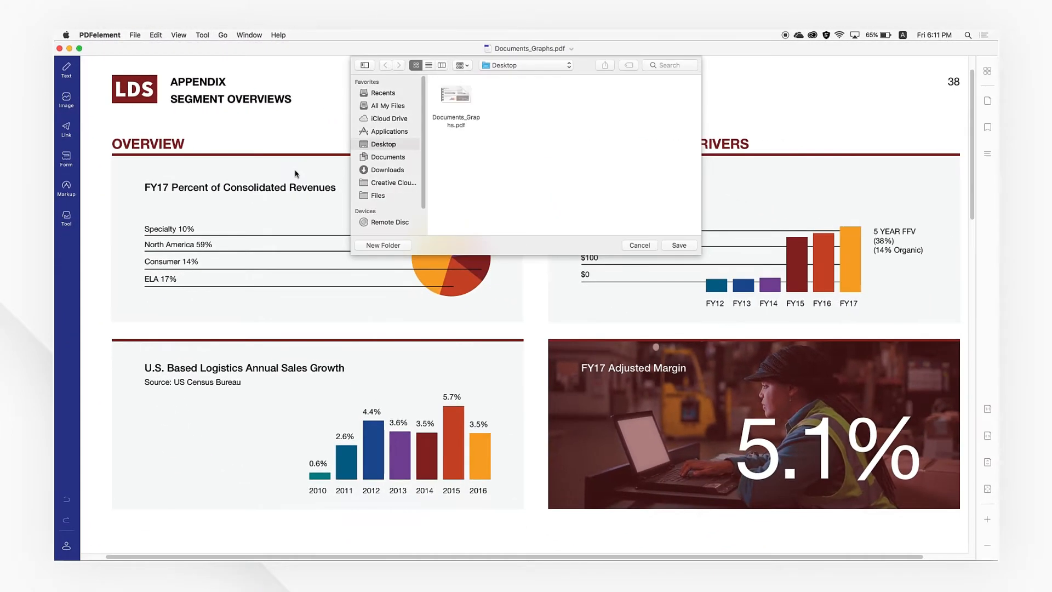
pyautogui.click(638, 245)
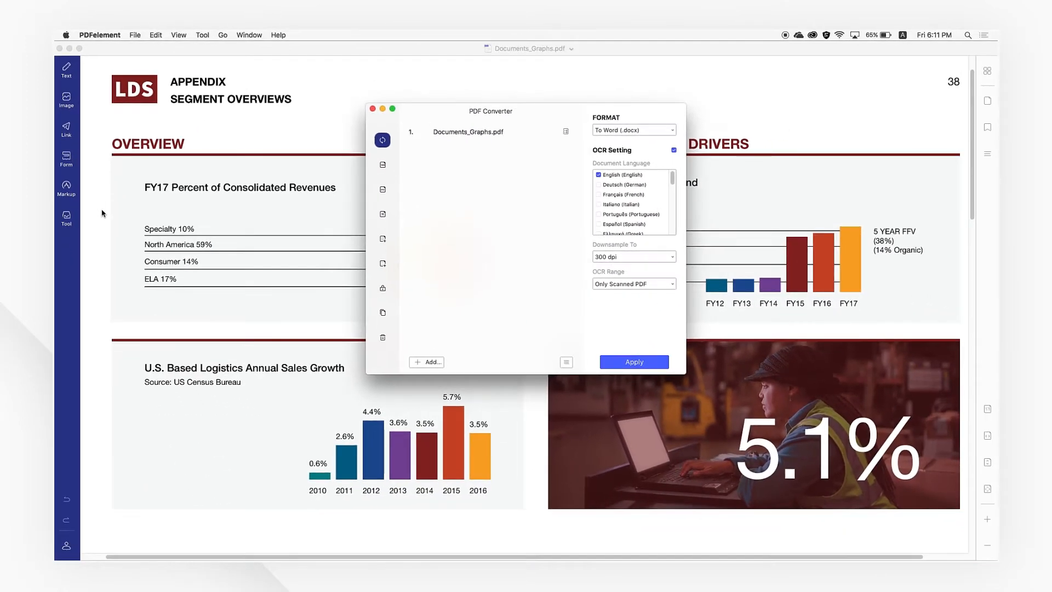
# Step: Add Sample Form.pdf and scene.pdf, set the output to PNG images per page, and apply
pyautogui.click(428, 362)
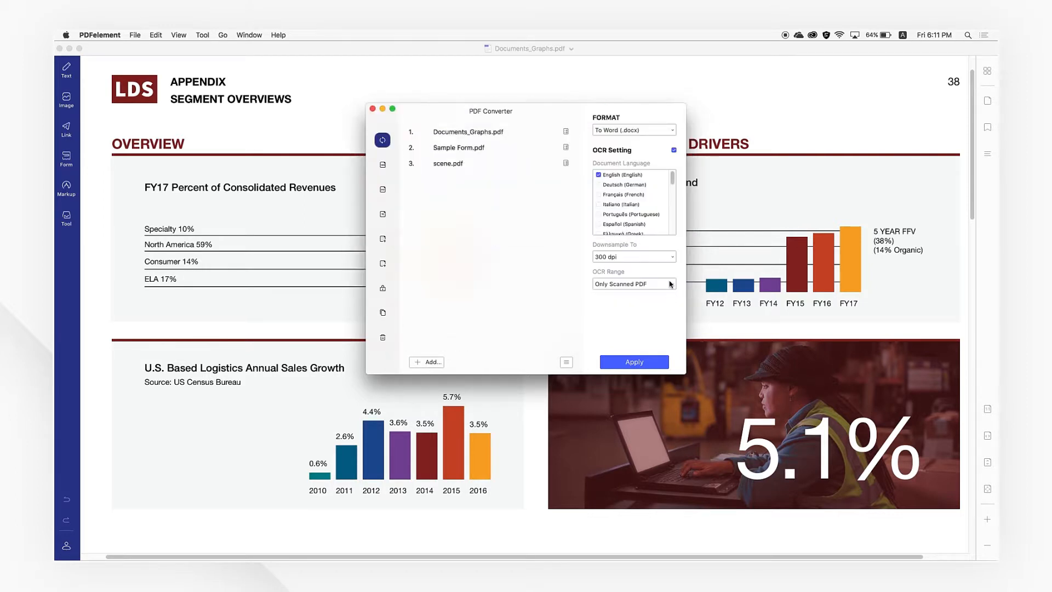
pyautogui.click(633, 129)
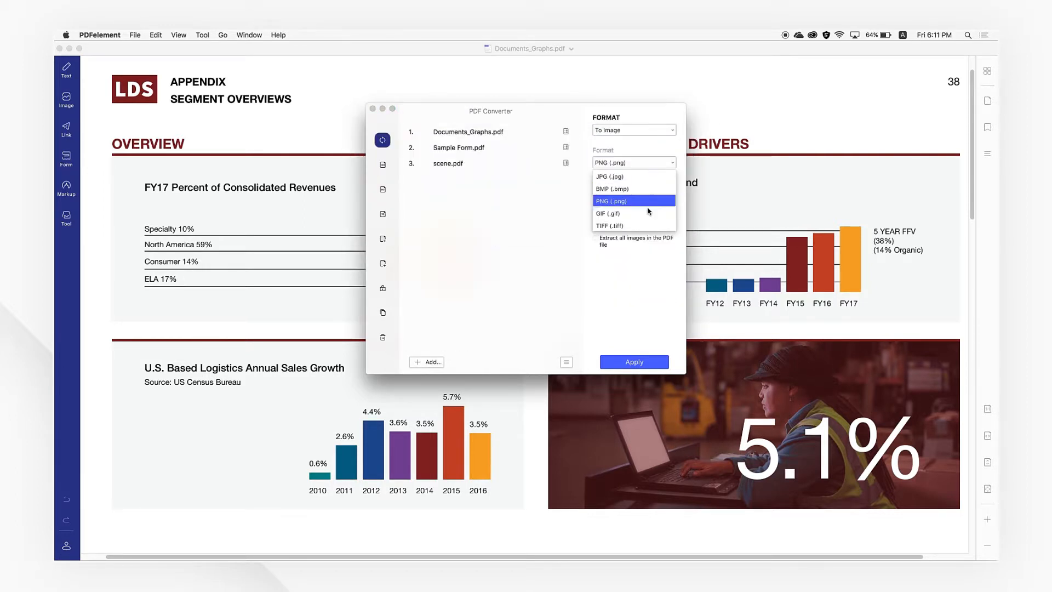
pyautogui.click(613, 201)
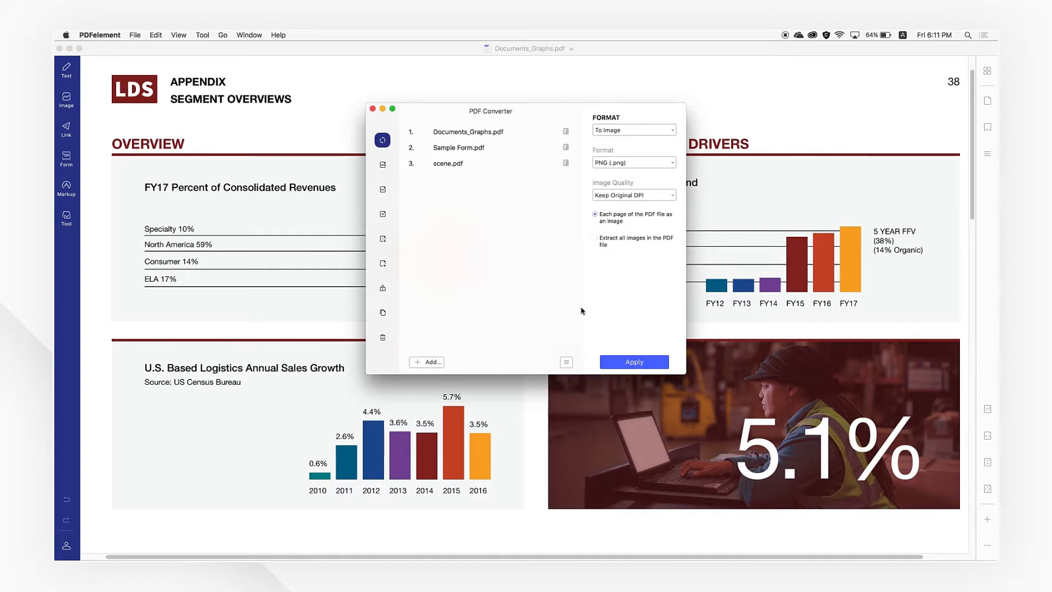
pyautogui.moveTo(535, 289)
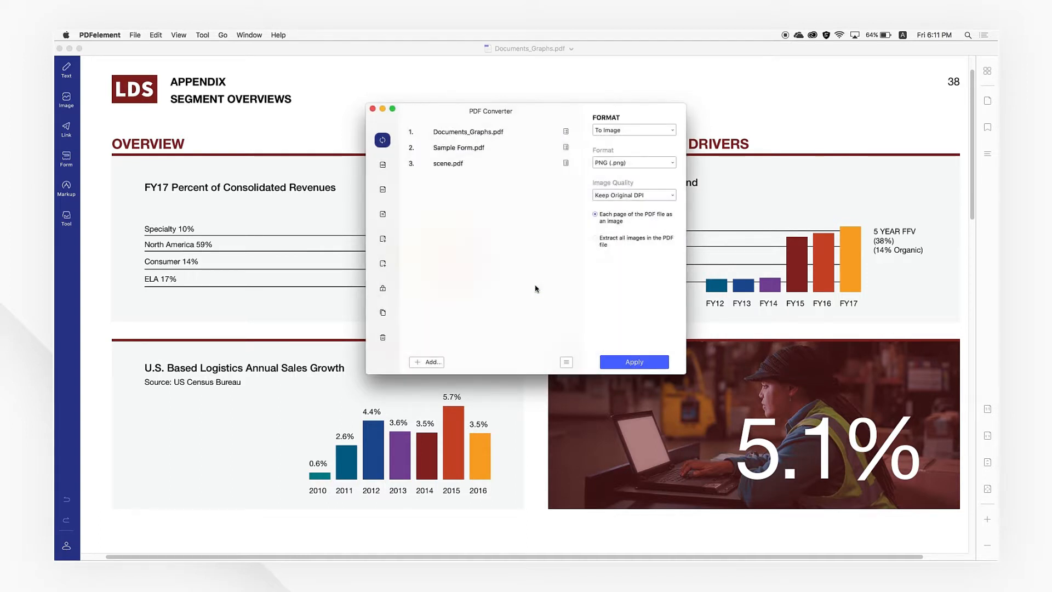
pyautogui.click(633, 362)
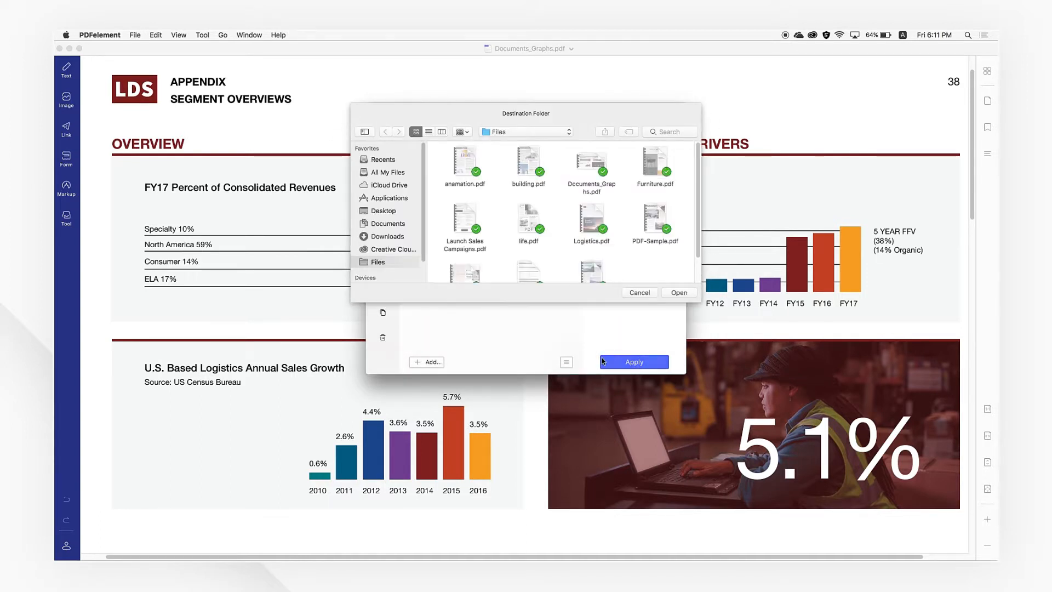
# Step: Save the conversions to the Desktop, then browse the Sample Form and Documents_Graphs image folders
pyautogui.click(383, 210)
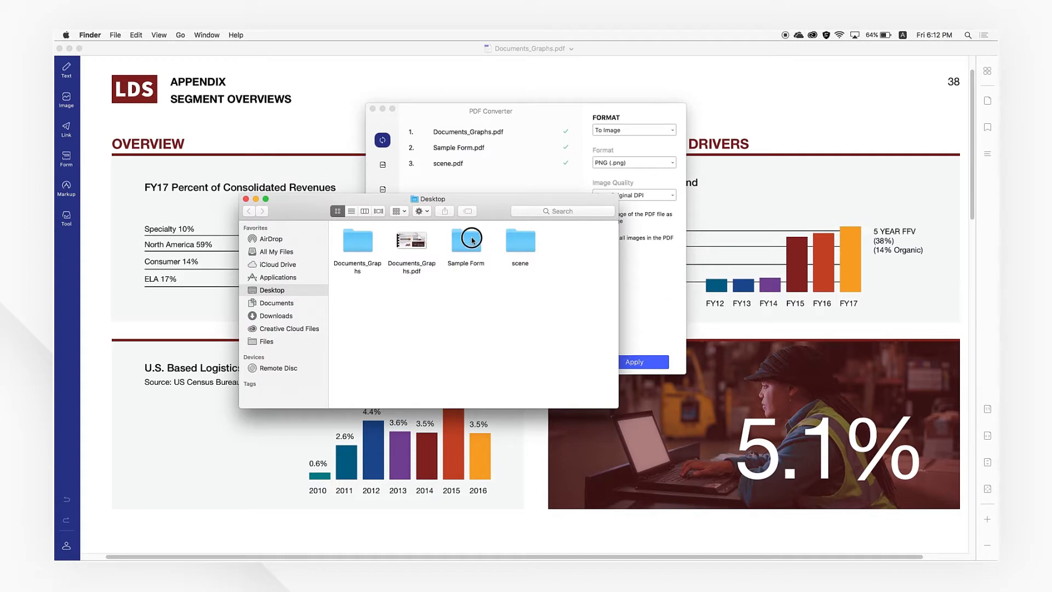
pyautogui.doubleClick(465, 239)
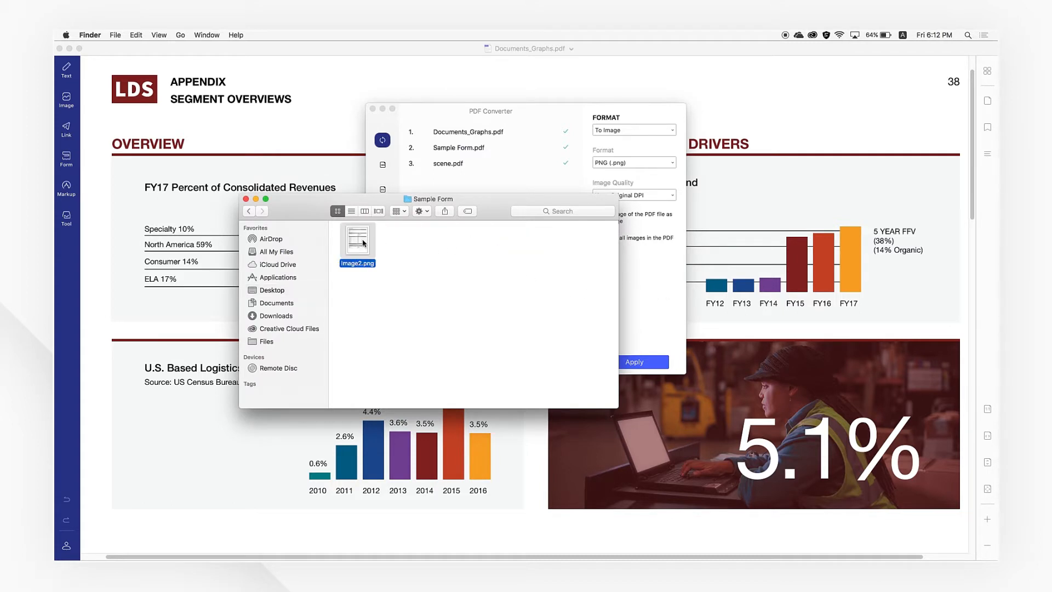
pyautogui.click(272, 289)
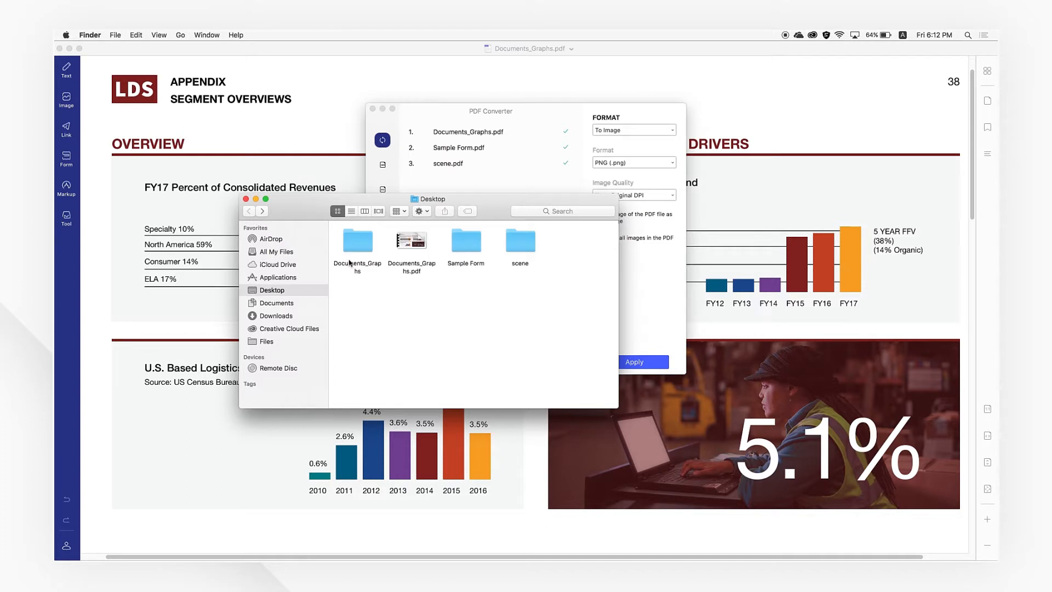
pyautogui.doubleClick(357, 239)
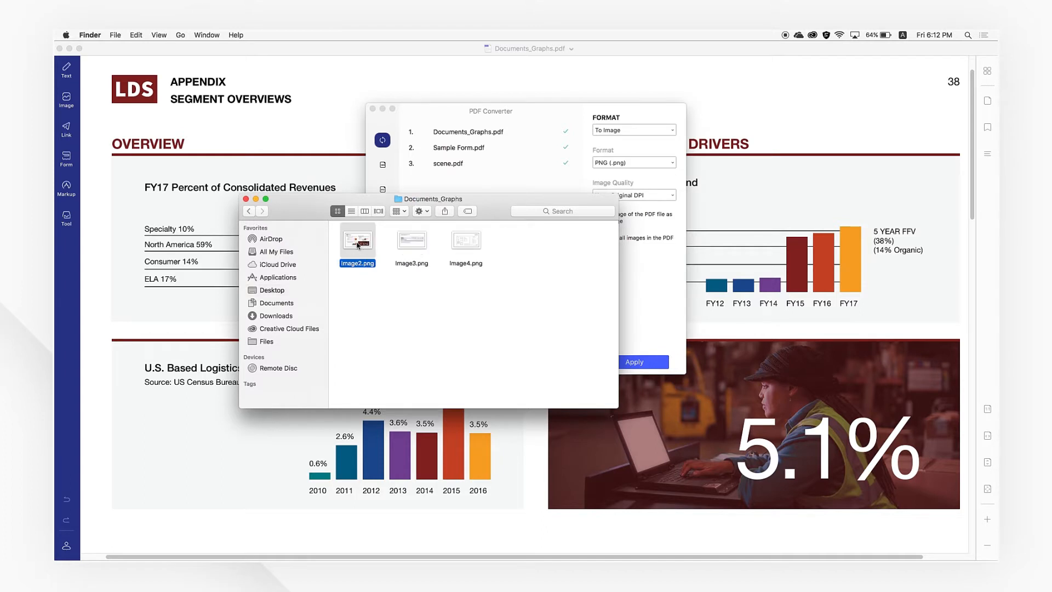
pyautogui.doubleClick(357, 240)
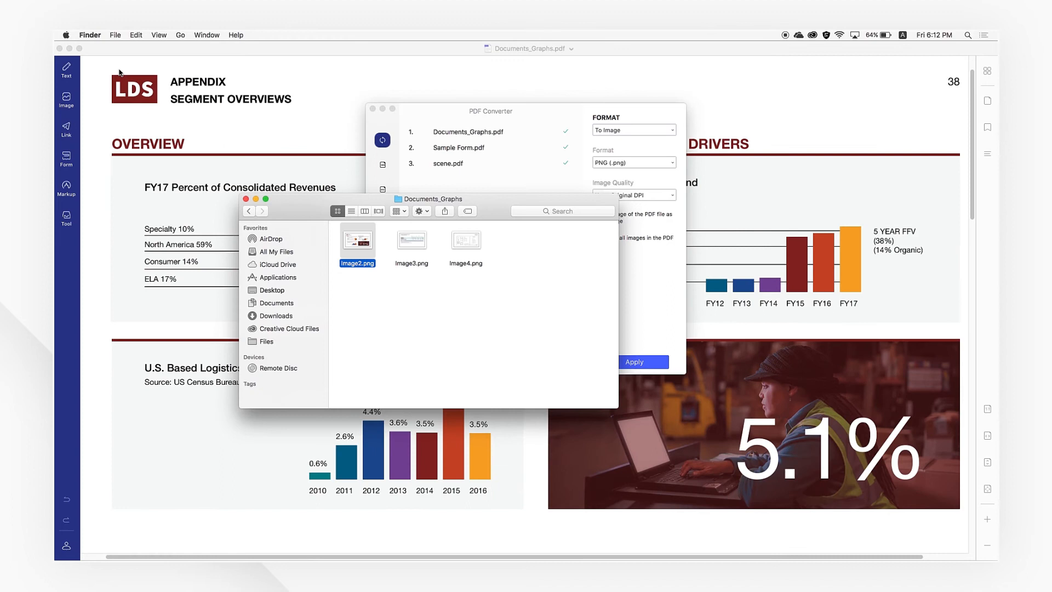
pyautogui.moveTo(709, 102)
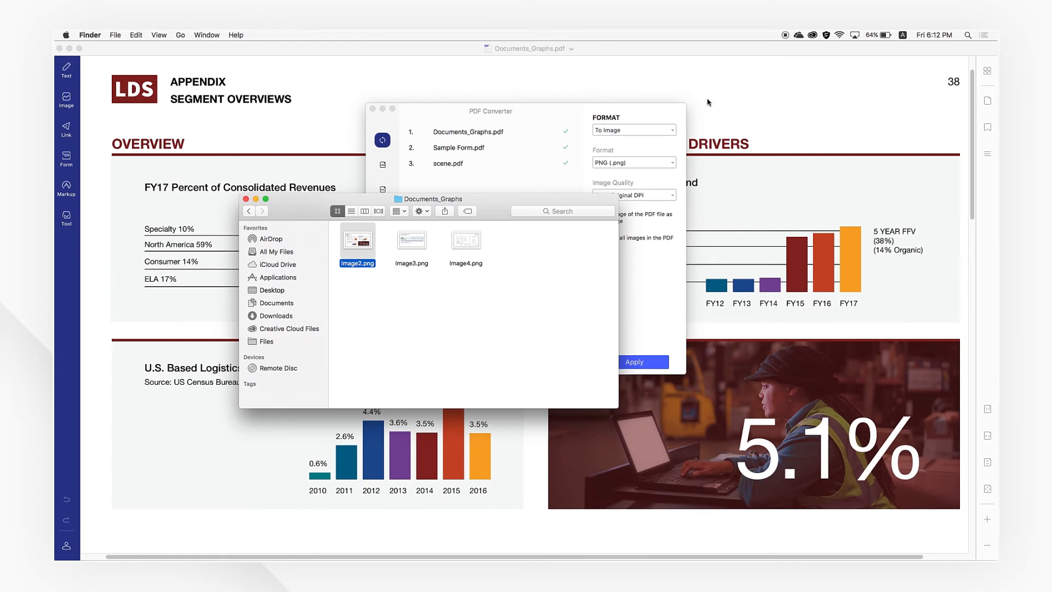
pyautogui.moveTo(789, 38)
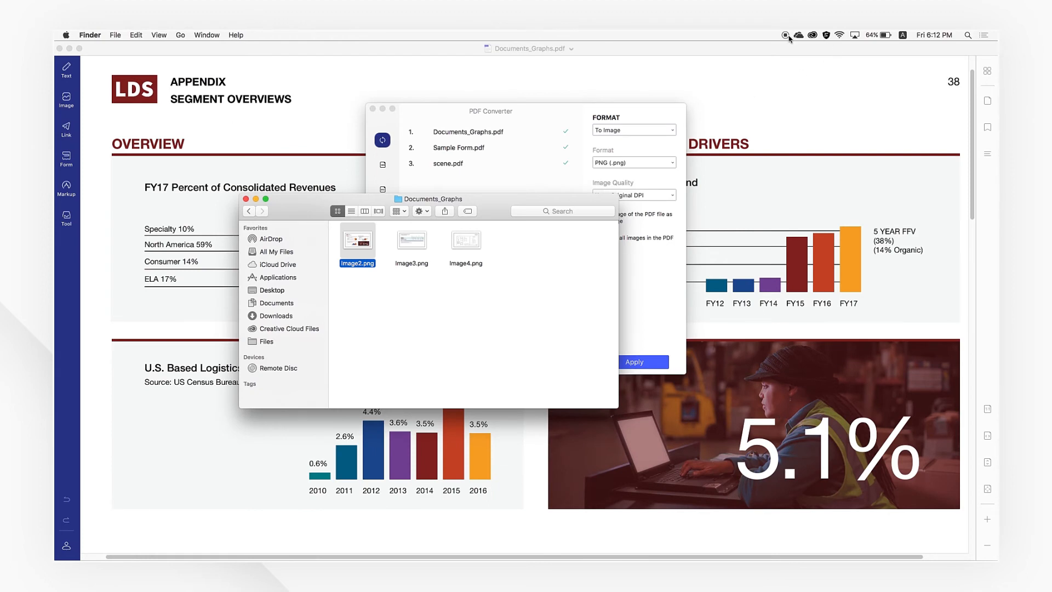